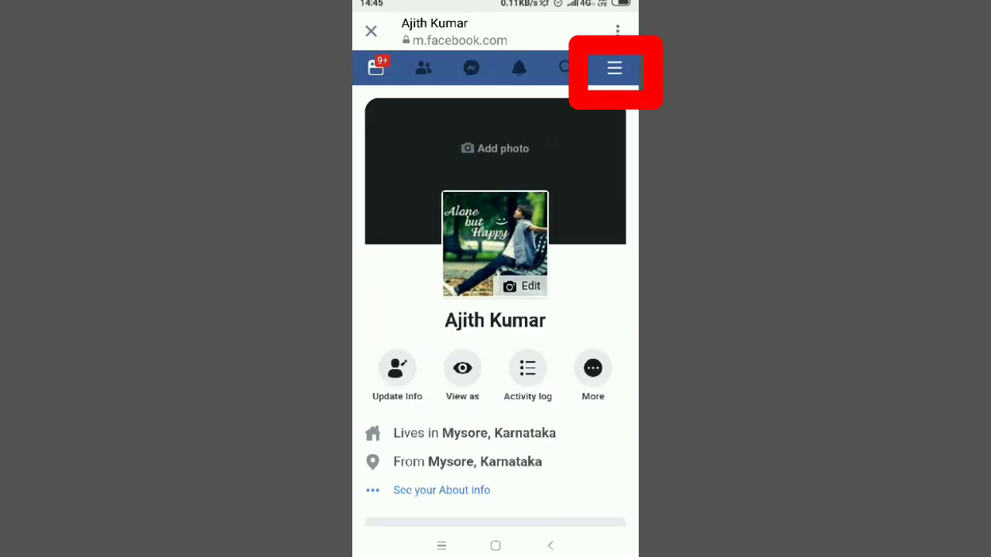
Show the main navigation menu scrolled to the Help & Settings section with Settings visible
left_click(613, 68)
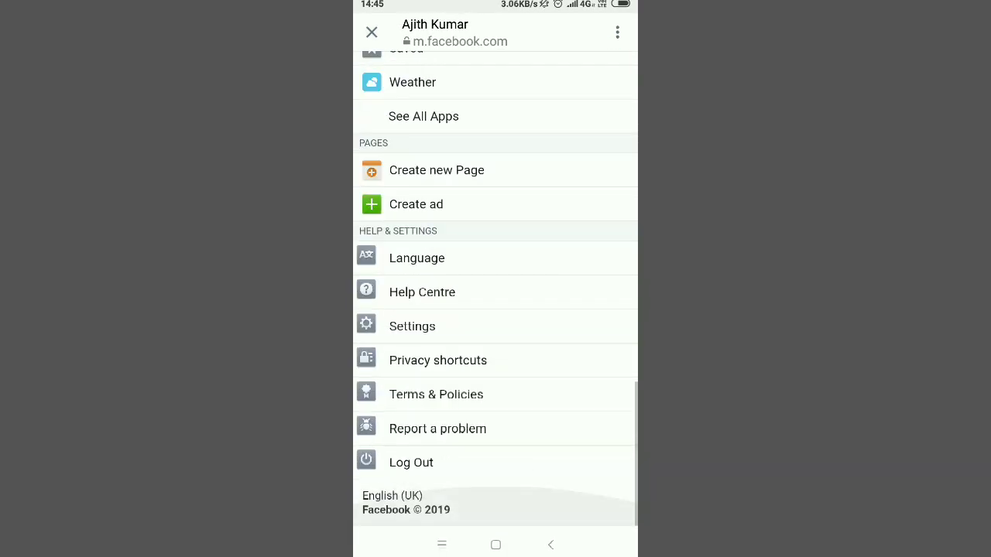
left_click(412, 325)
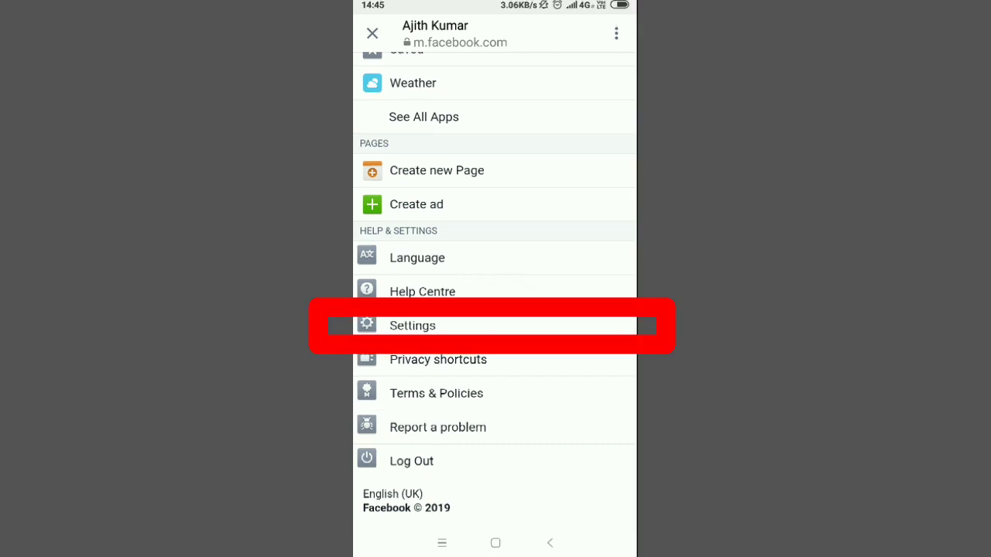
Go from Settings to Account ownership and control's Deactivation and deletion page
left_click(412, 325)
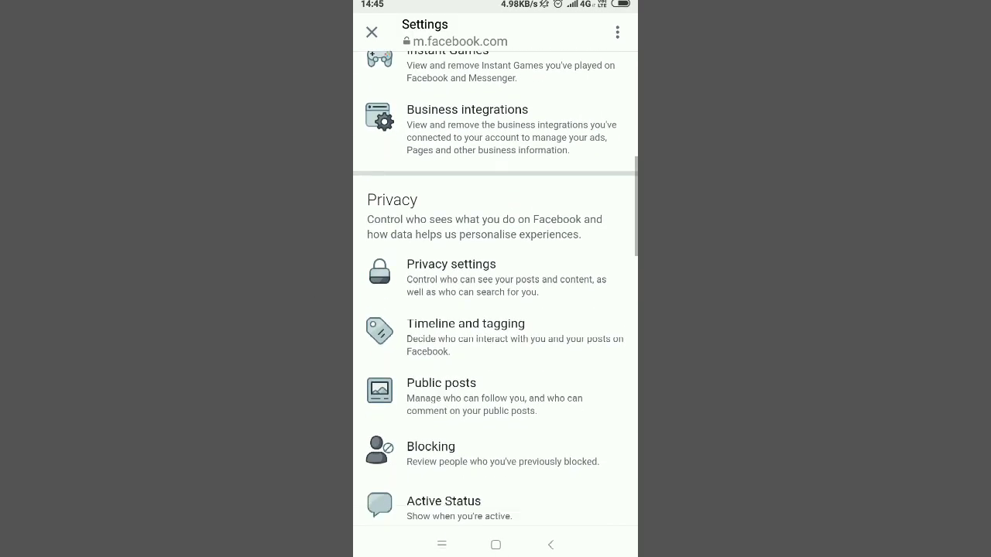
scroll("down", 3)
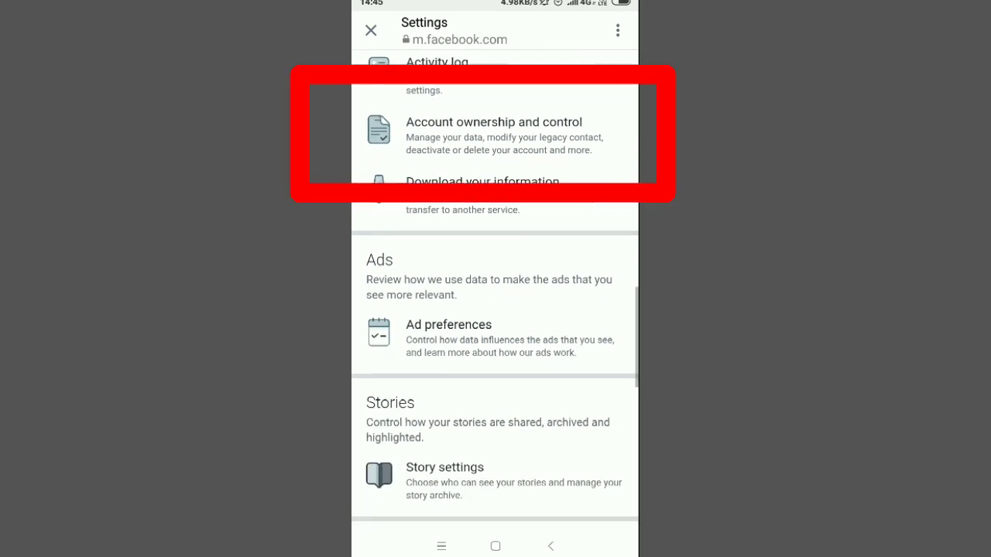
left_click(493, 136)
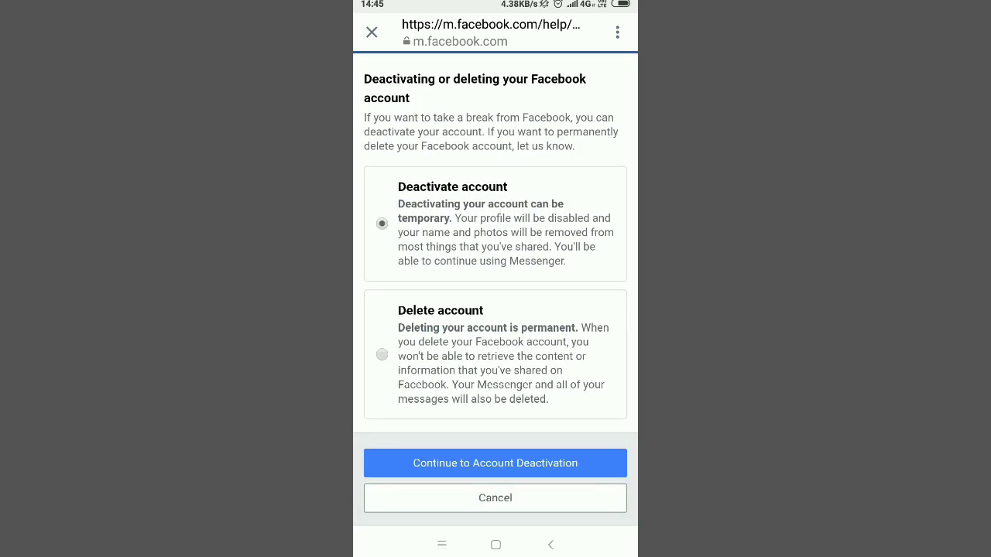
Choose Delete account over deactivation and continue to the account deletion page
left_click(381, 353)
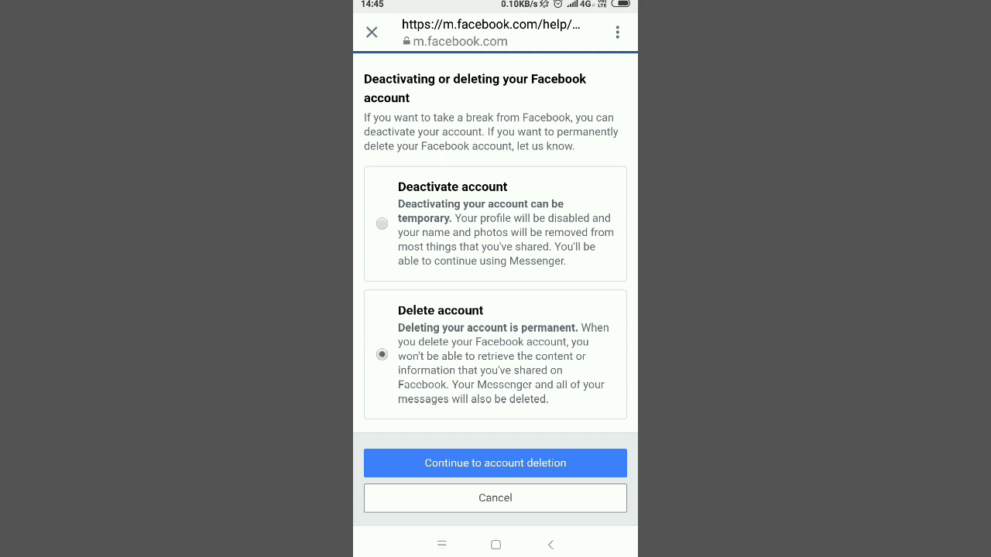
left_click(495, 463)
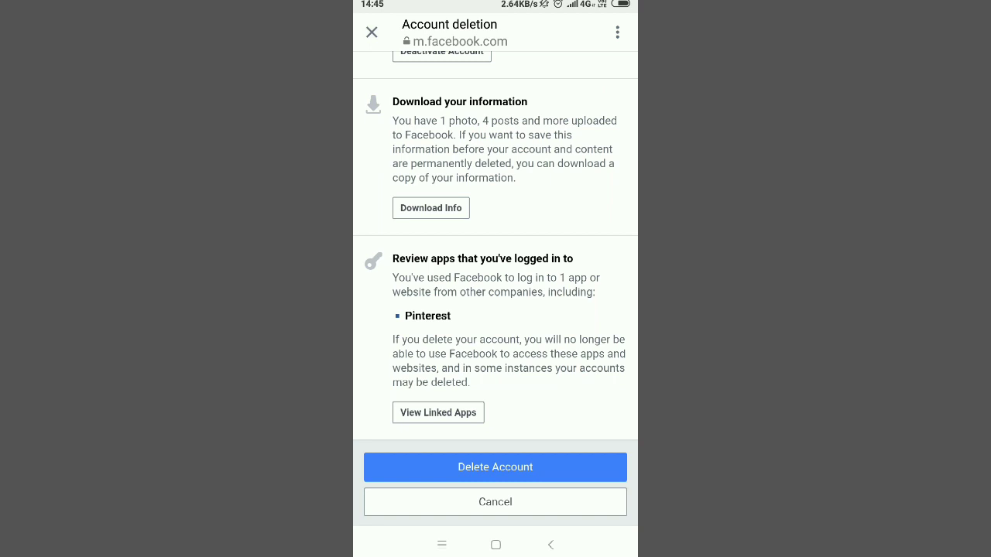
Begin deletion, confirm the account password, and submit the account for permanent deletion
left_click(496, 468)
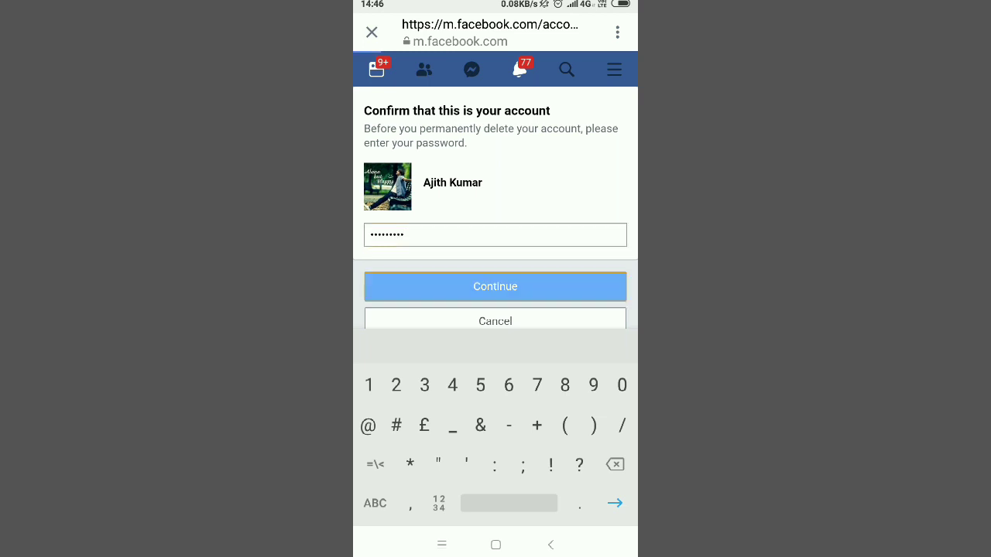
left_click(495, 286)
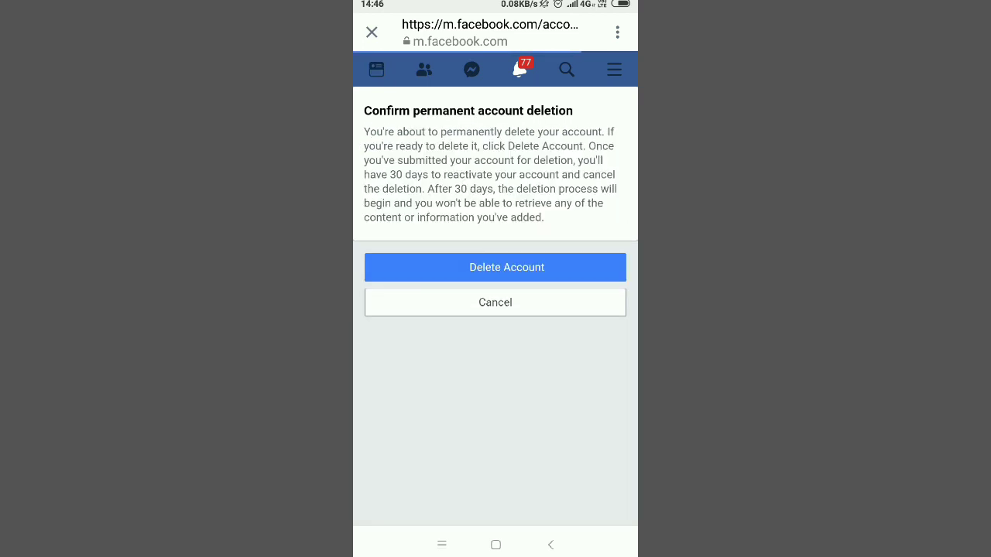
left_click(496, 267)
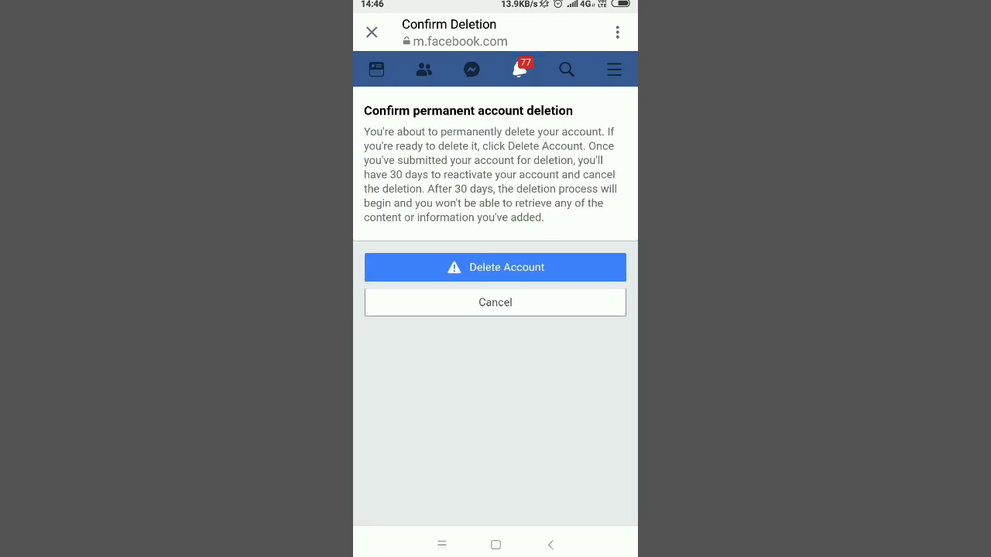